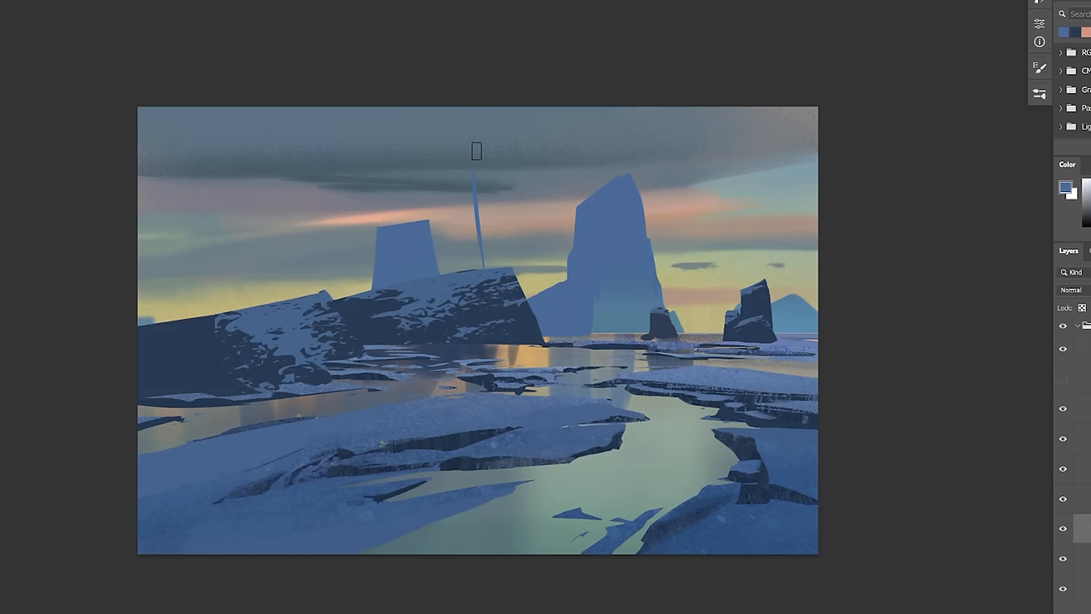
# - Paint a tall, jagged blue spire rising from the left rock into the dusky sky
pyautogui.moveTo(477, 150); pyautogui.dragTo(467, 194)
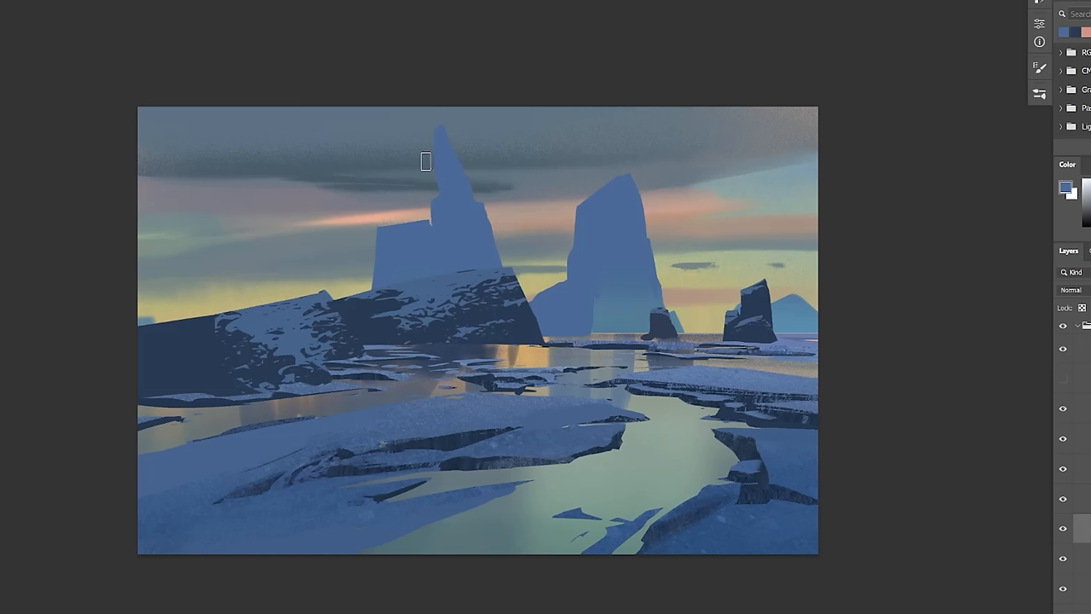
pyautogui.moveTo(426, 162); pyautogui.dragTo(515, 274)
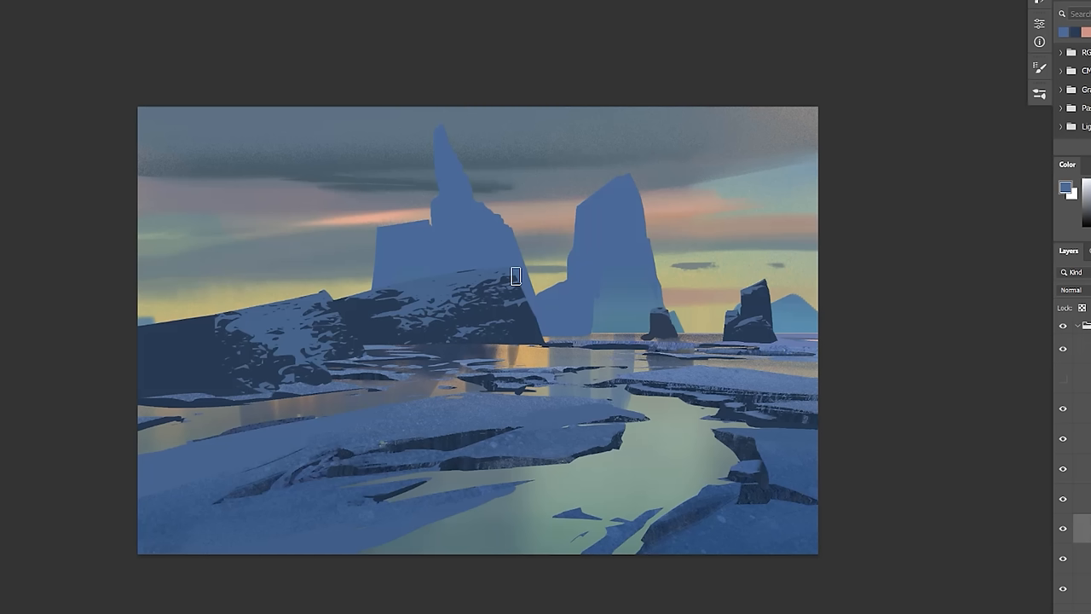